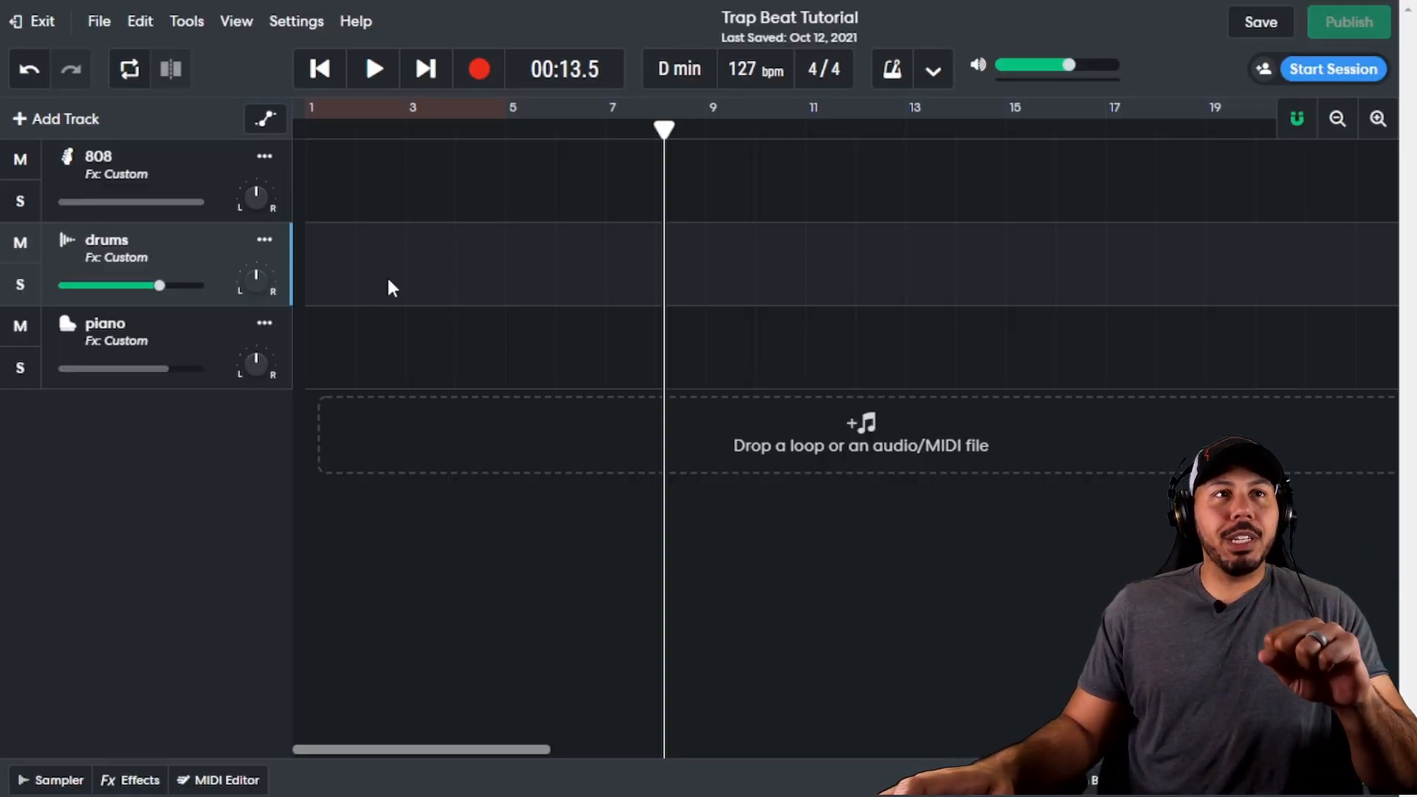
mouse_move(198, 343)
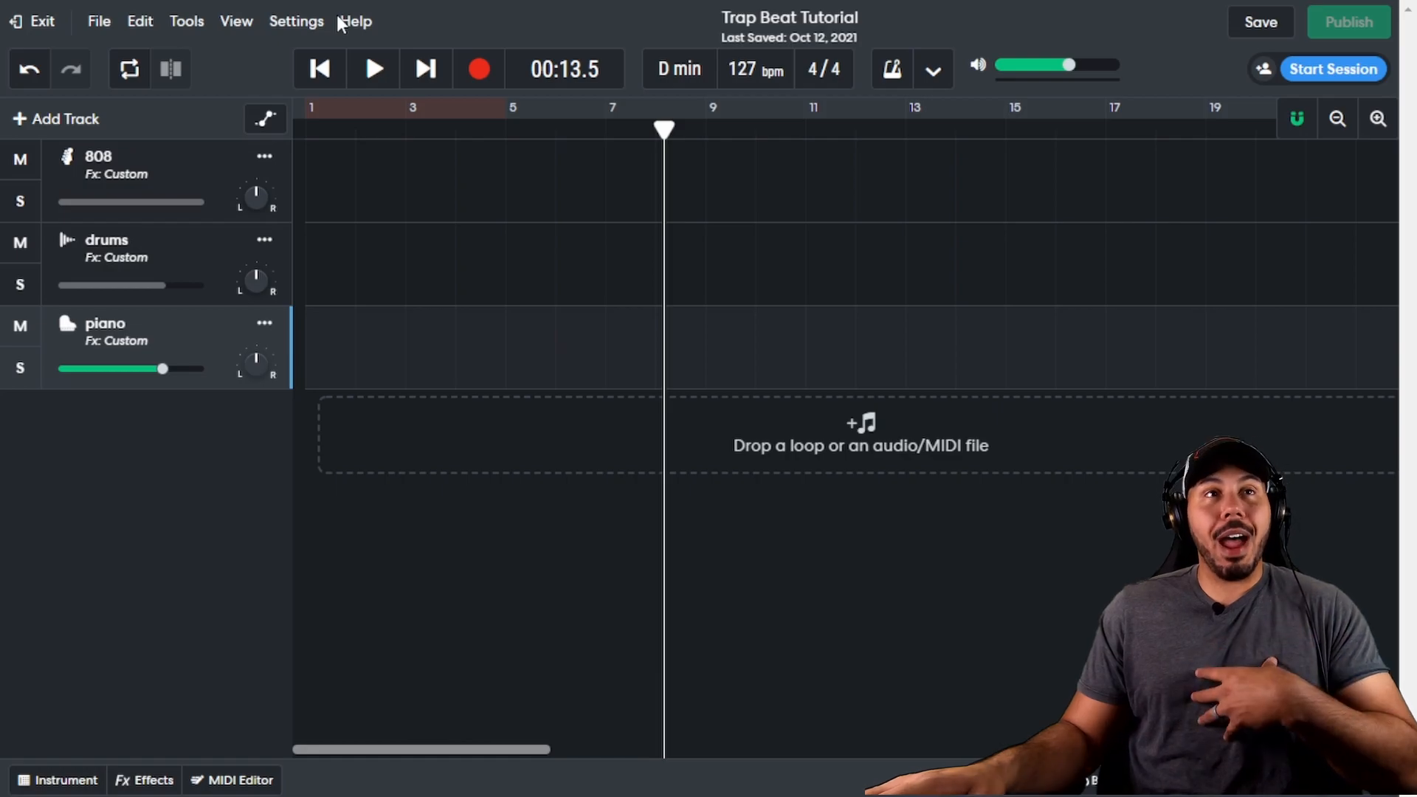
Select the piano track header so it will receive the recording.
left_click(295, 21)
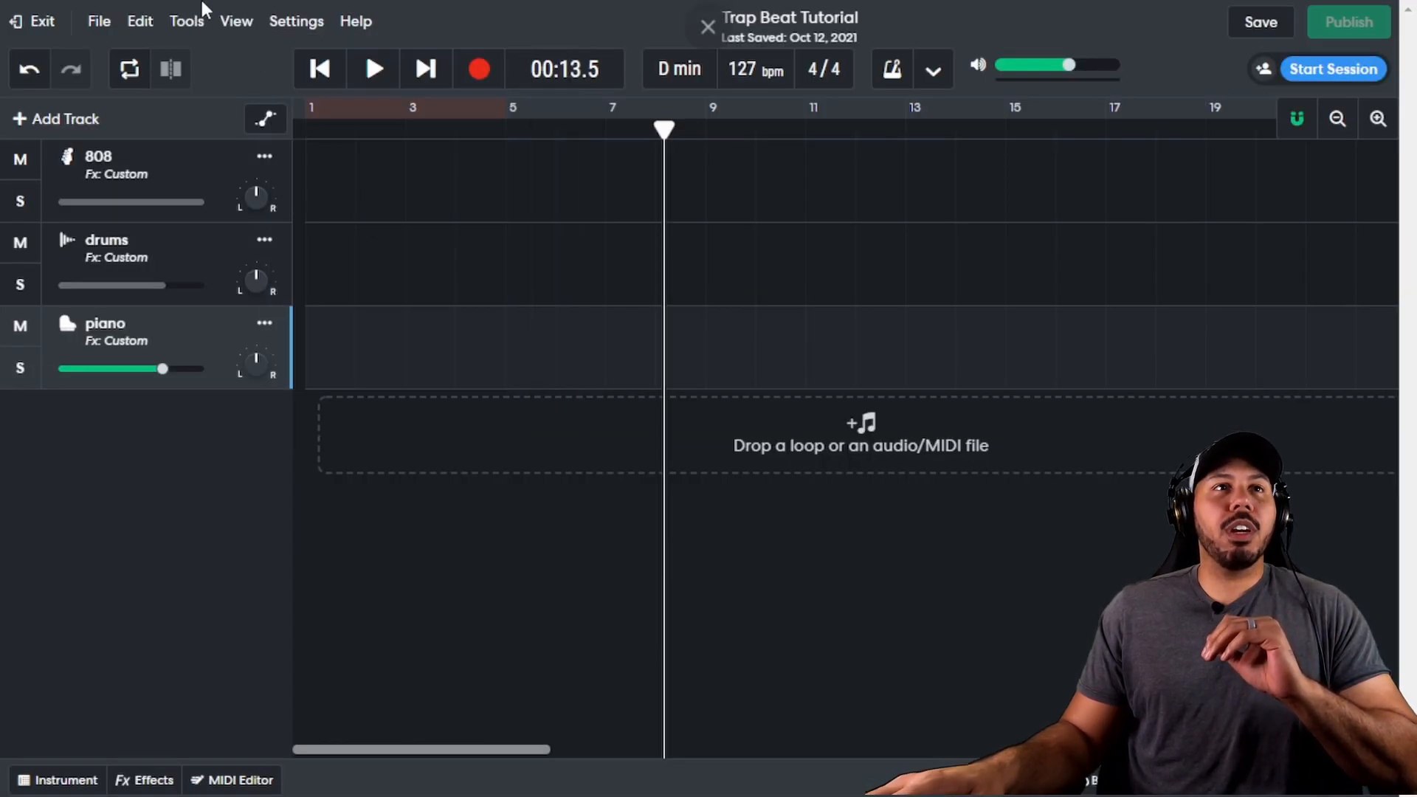
Return the playhead to bar 1 (00:00.0) with Go to Start.
left_click(296, 20)
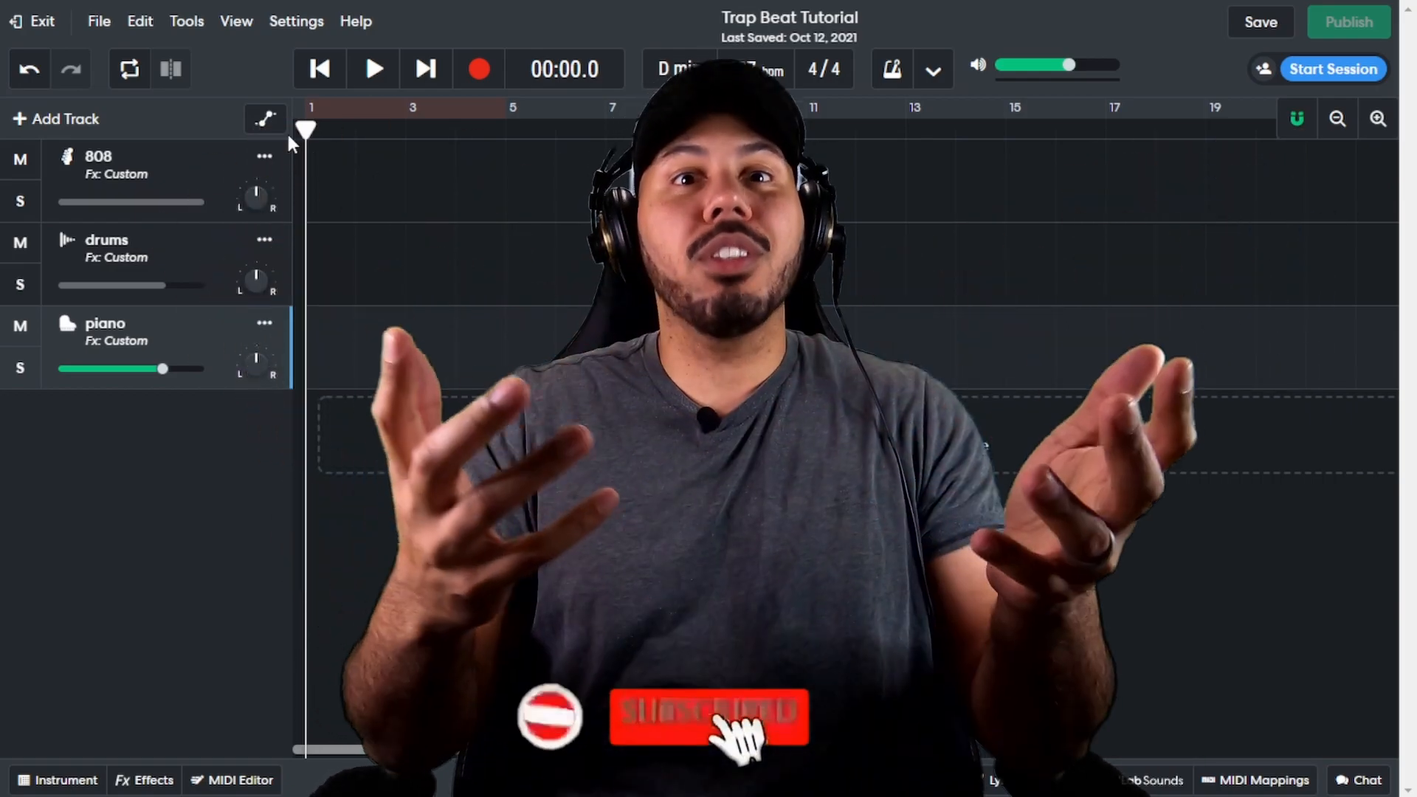
Start recording a piano take from the beginning of the song.
left_click(723, 723)
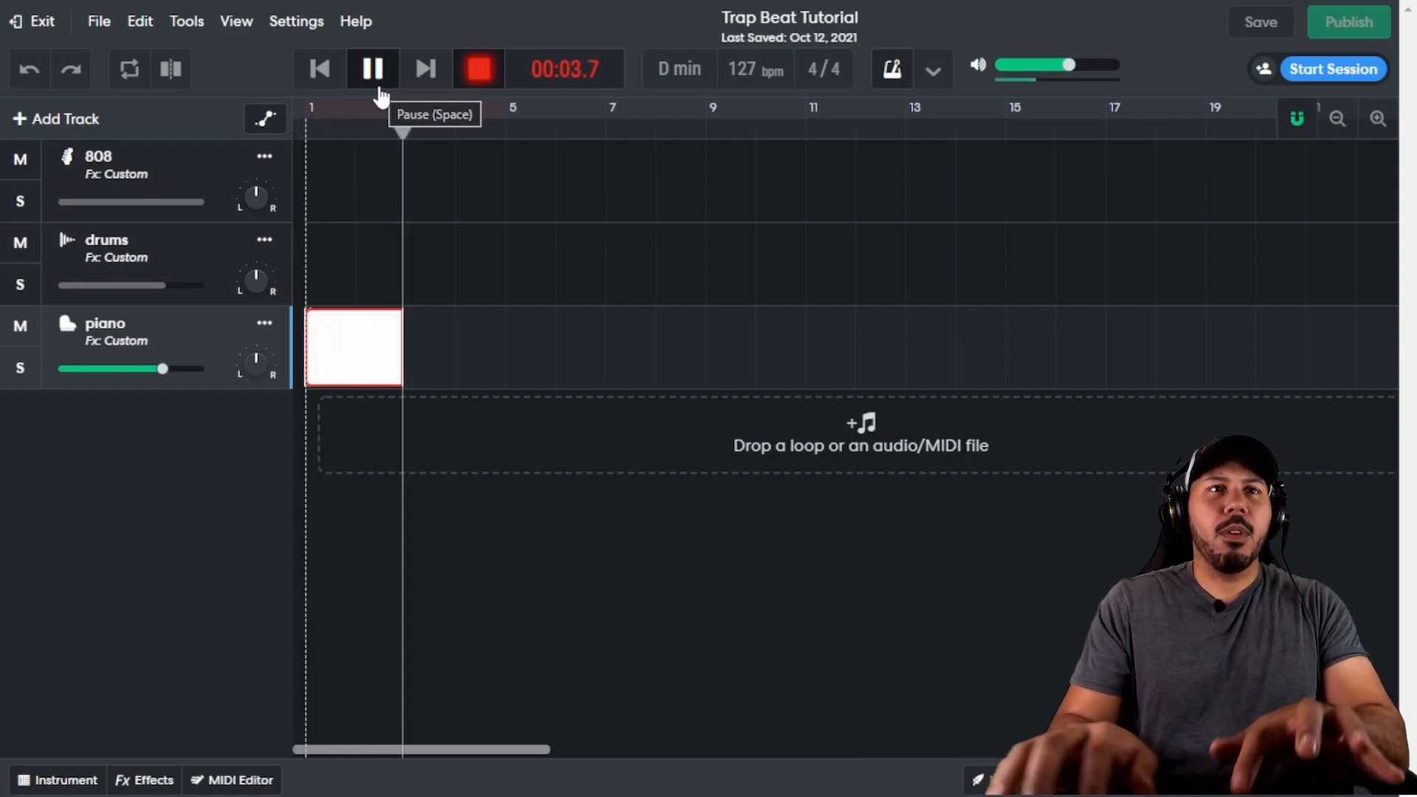
Stop recording, leaving a two-bar piano MIDI clip, and return to the start.
left_click(371, 68)
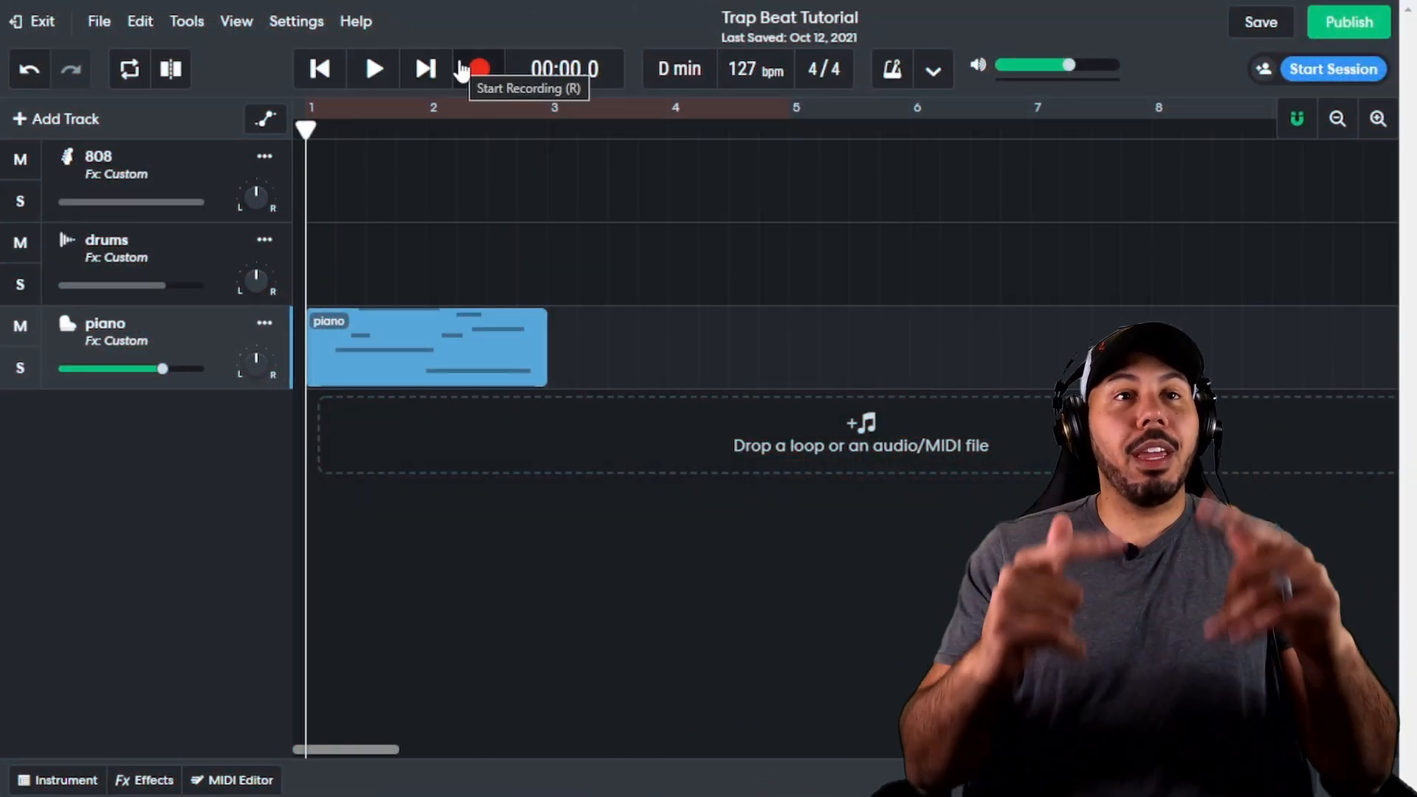
Record a second take over the clip's opening and show the settings with MIDI Overdub on.
left_click(479, 68)
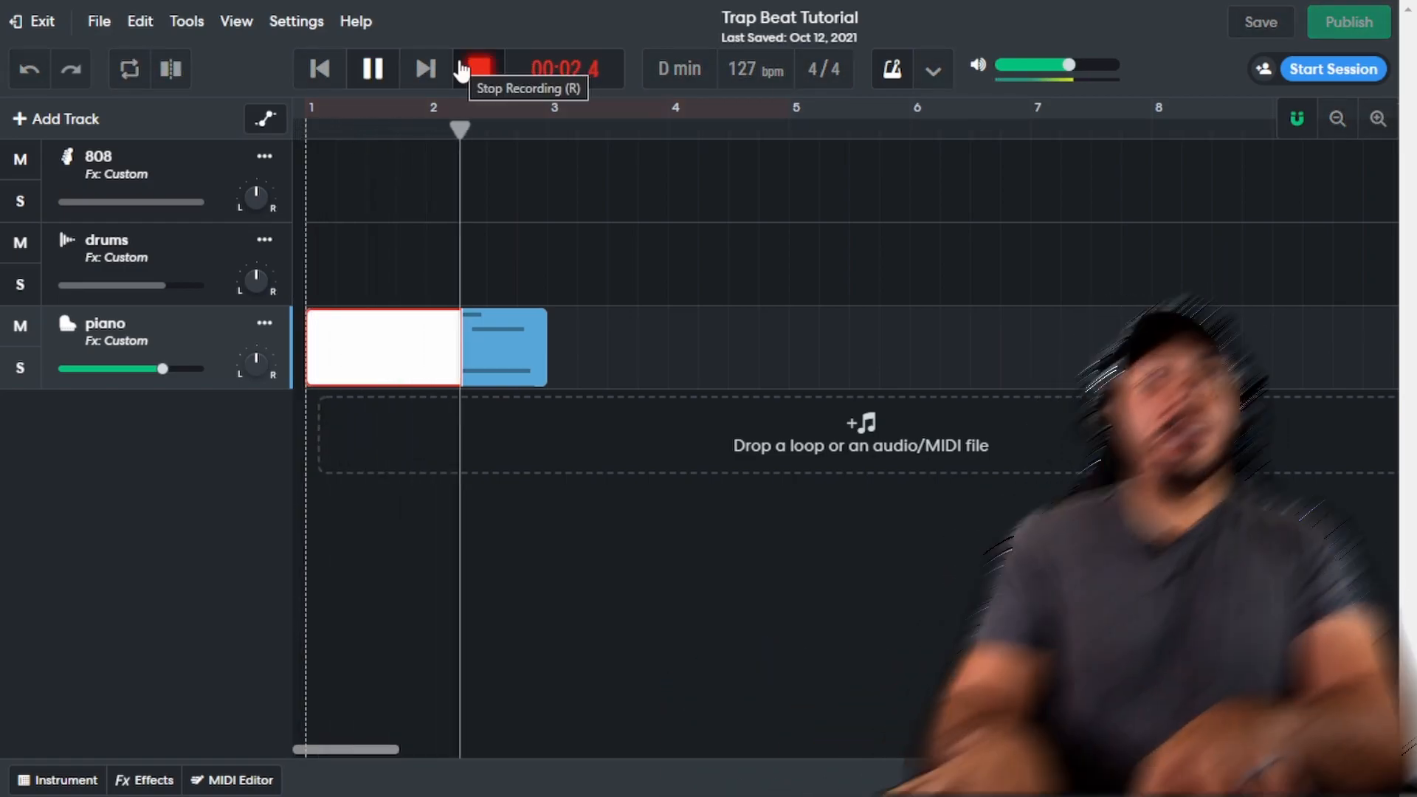
left_click(295, 20)
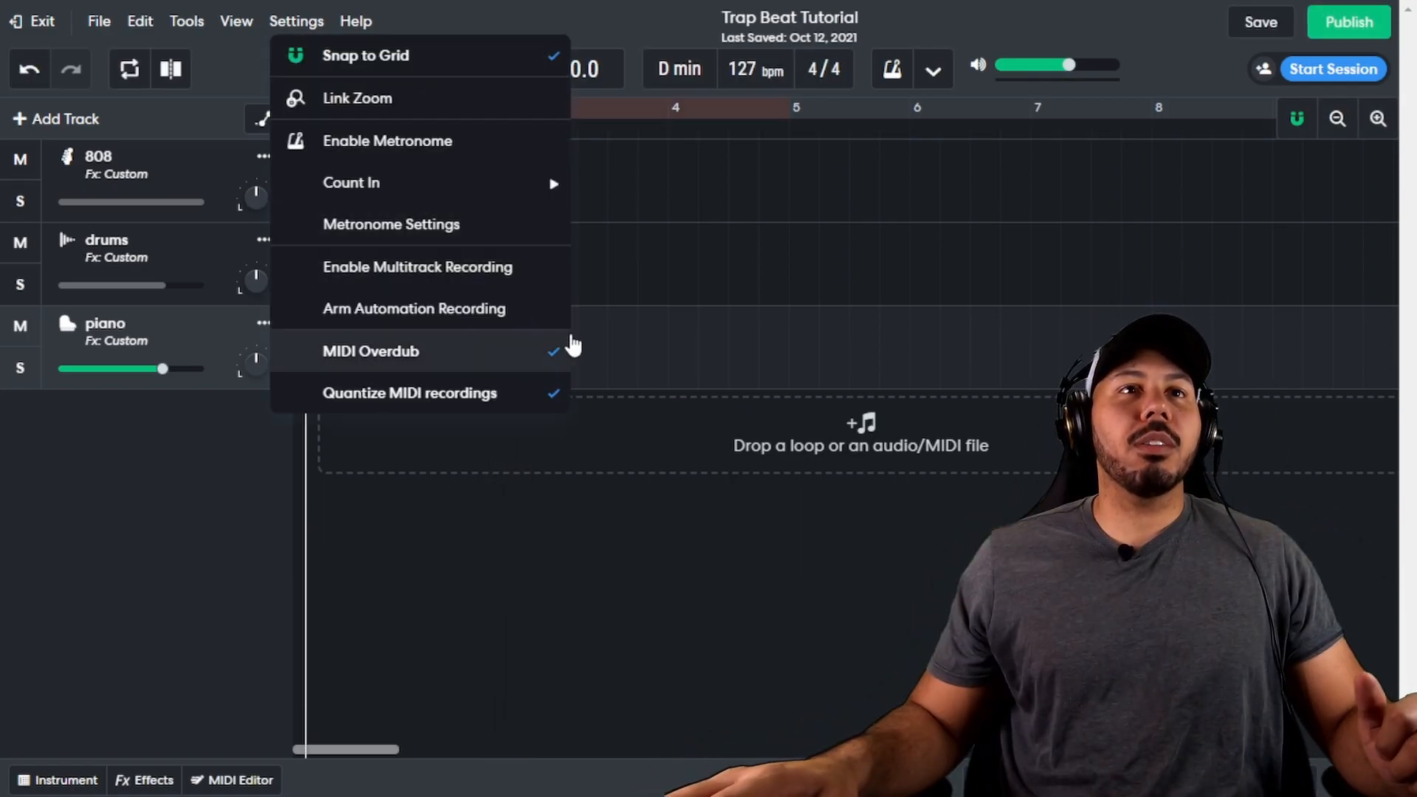